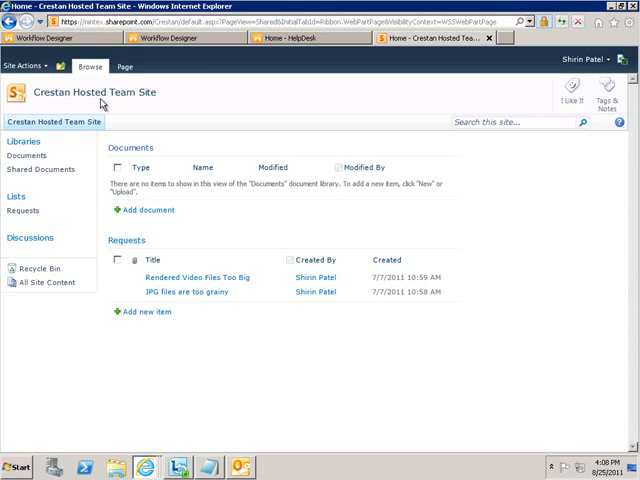
mouse_move(240, 254)
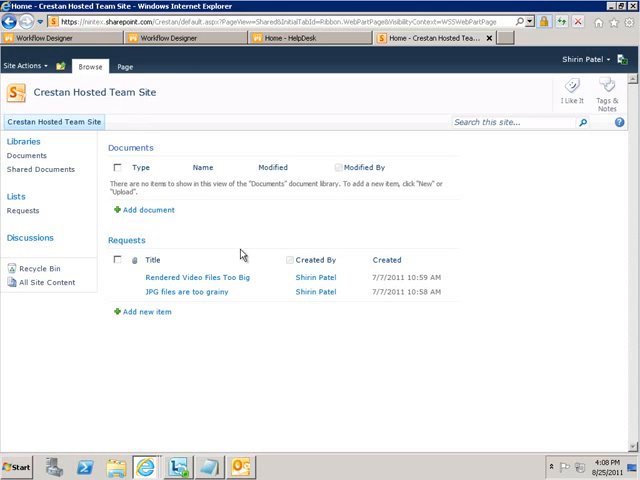
mouse_move(206, 298)
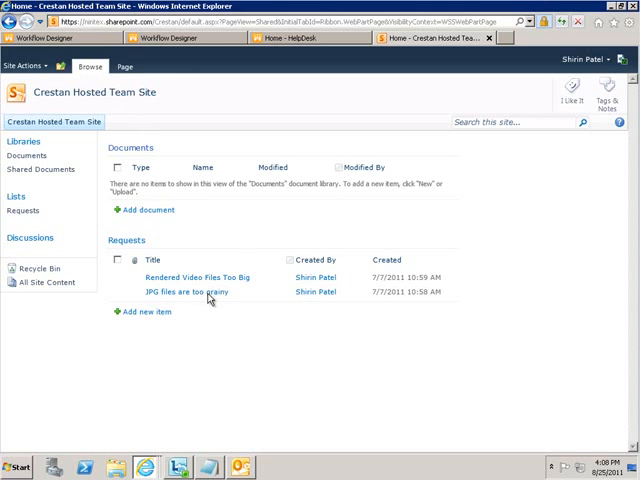
Review the 'JPG files are too grainy' request and close its details.
click(180, 292)
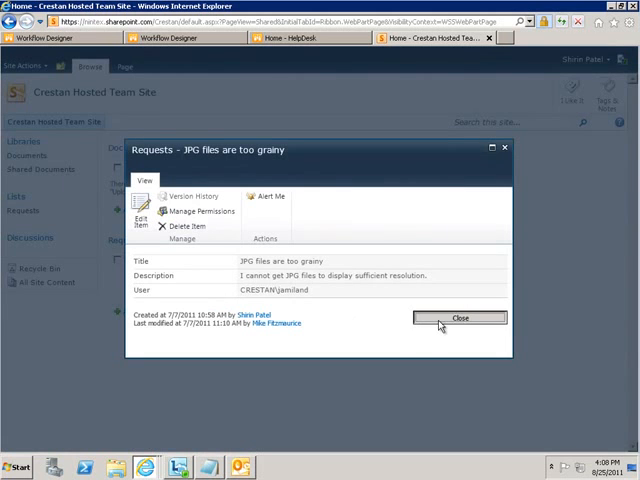
click(460, 318)
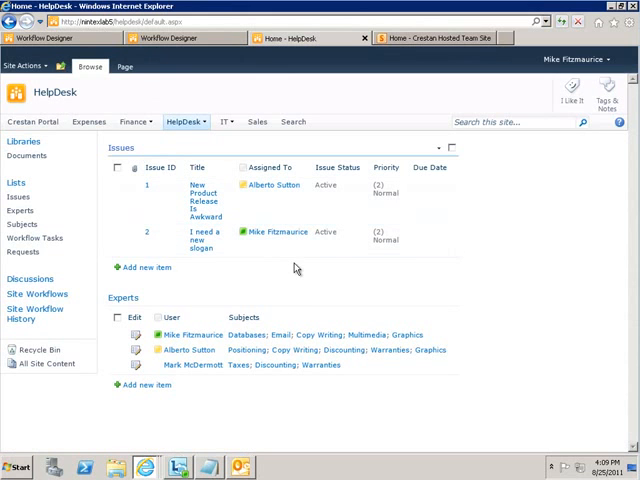
mouse_move(300, 274)
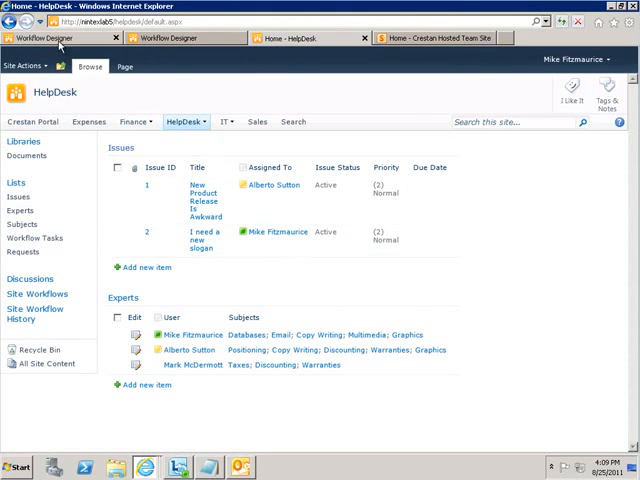
Return to the Collect Requests from Office 365 workflow and scroll through its actions.
click(60, 38)
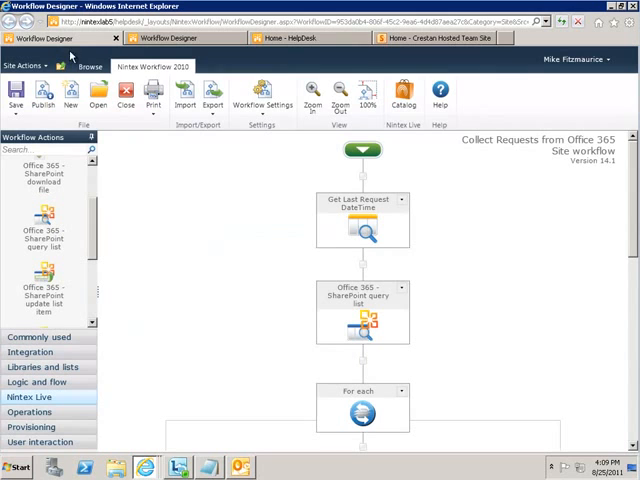
mouse_move(362, 232)
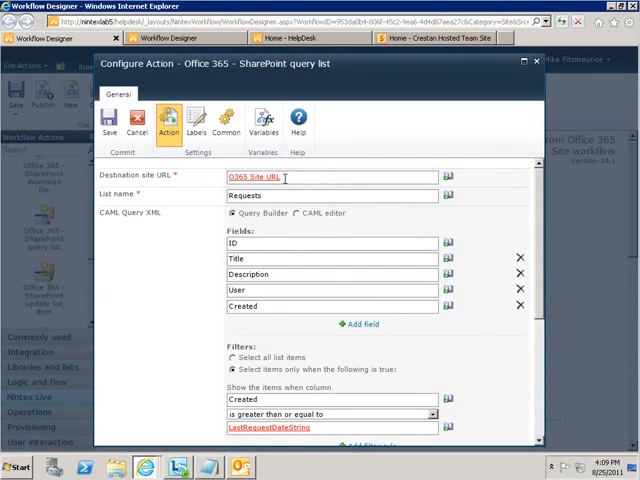
mouse_move(283, 256)
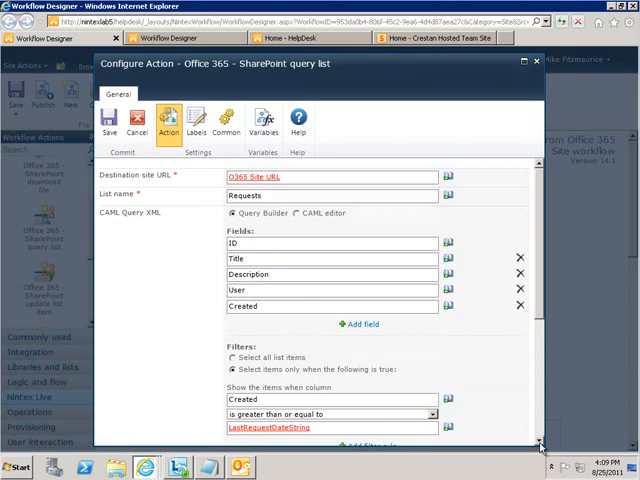
scroll(down, 3)
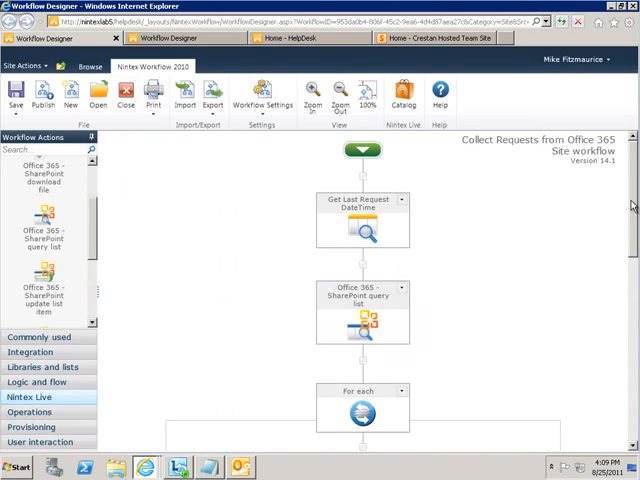
scroll(down, 3)
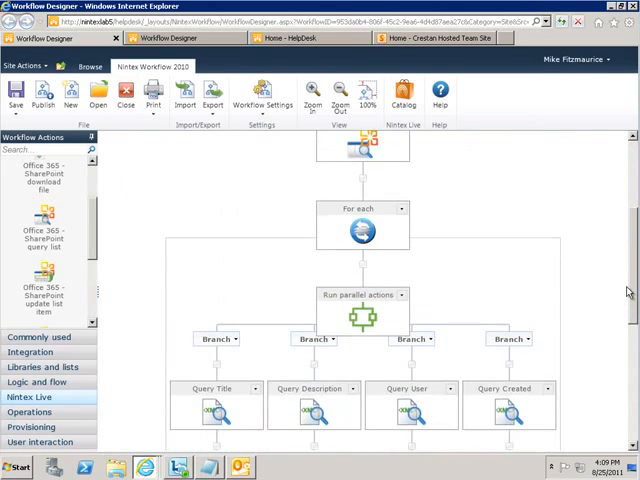
scroll(down, 3)
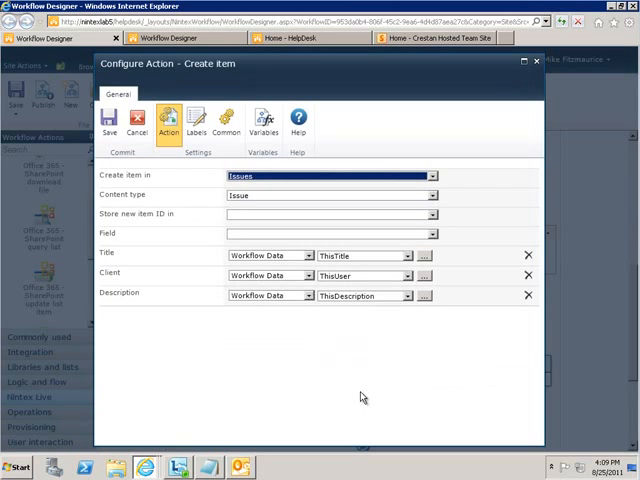
mouse_move(203, 208)
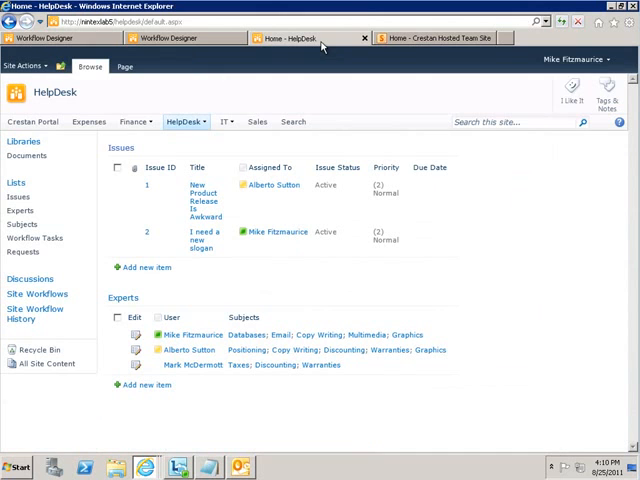
mouse_move(38, 294)
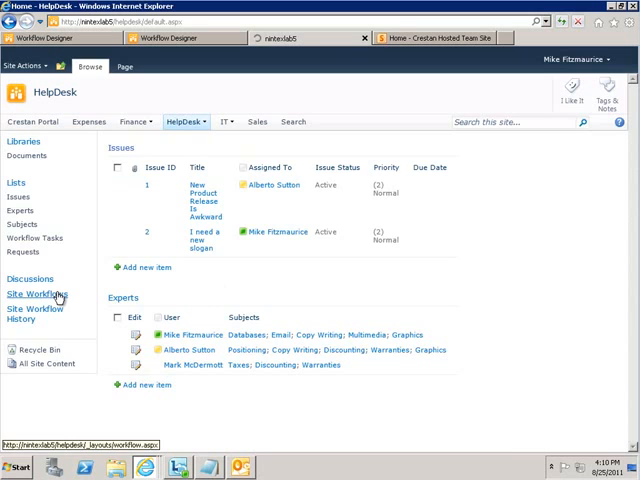
Start the Collect Requests from Office 365 site workflow and view workflow status.
click(40, 291)
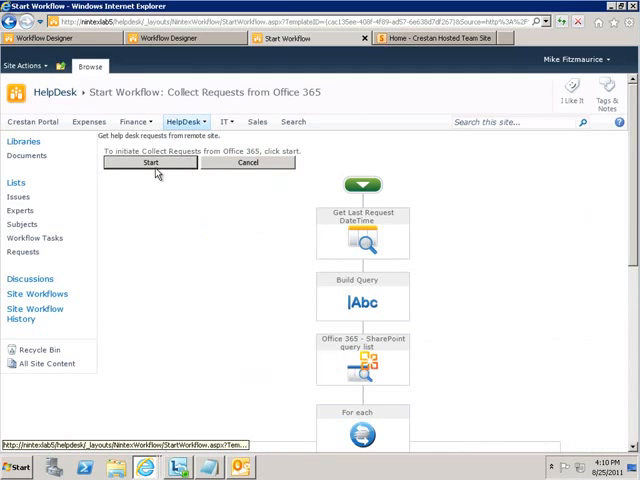
click(150, 162)
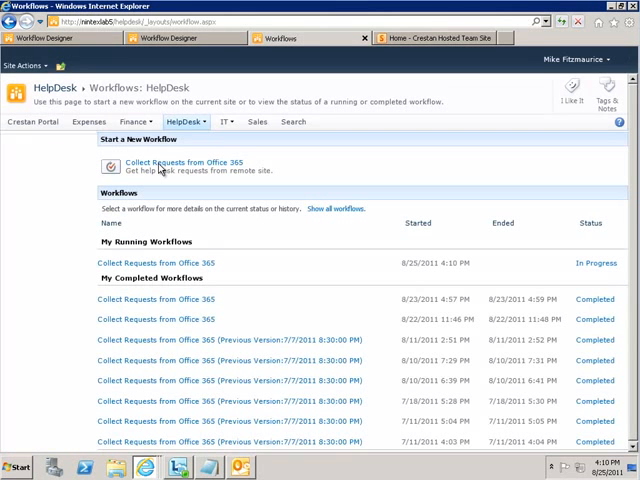
click(183, 122)
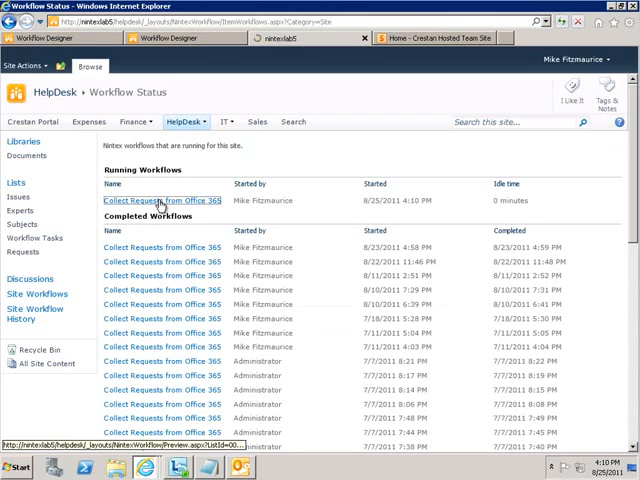
Open the running workflow's progress view and scroll through the completed diagram.
click(160, 199)
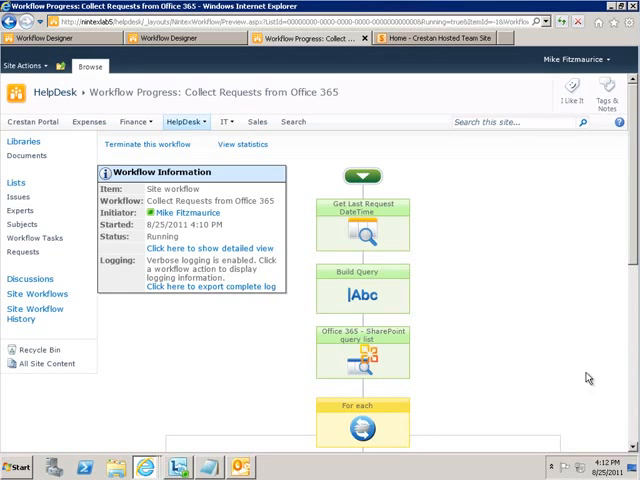
scroll(down, 3)
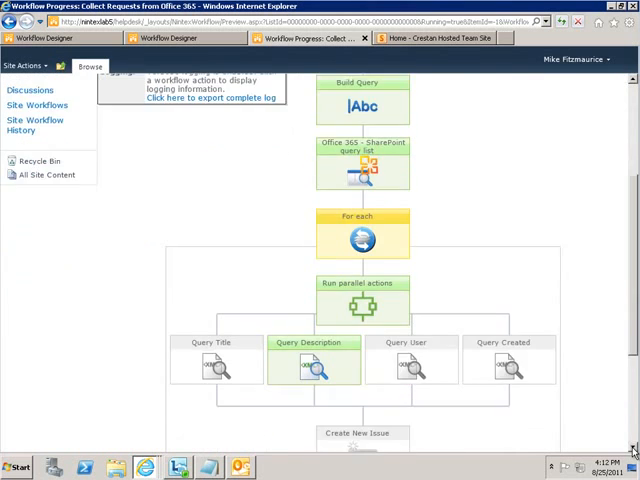
scroll(down, 3)
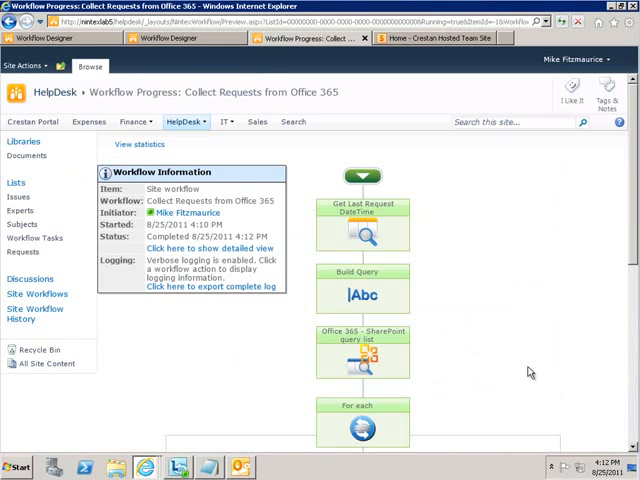
scroll(down, 3)
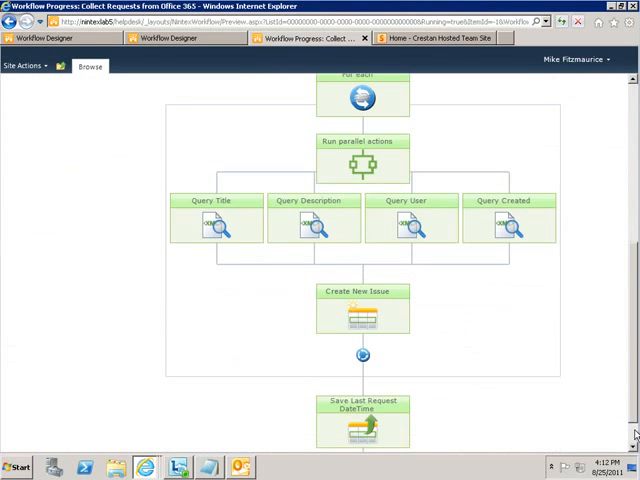
mouse_move(626, 180)
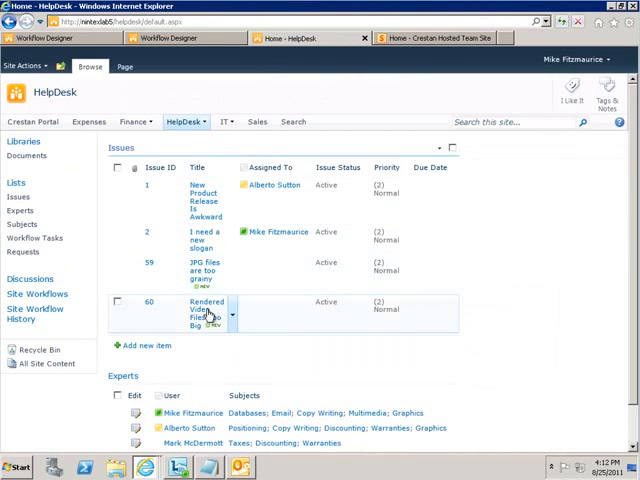
View and close the 'Rendered Video Files Too Big' and 'I need a new slogan' issues.
click(200, 309)
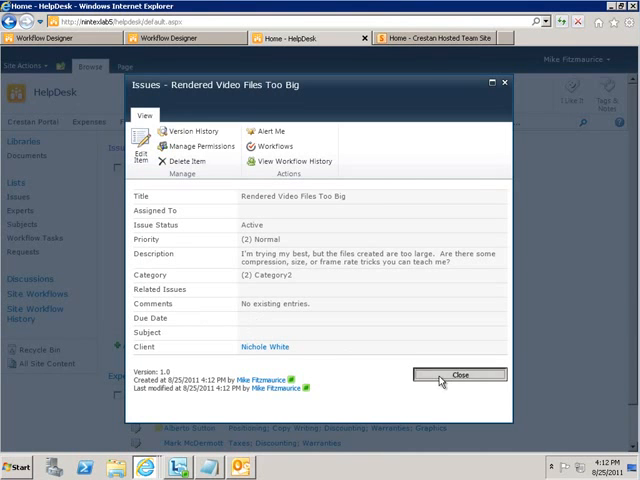
click(465, 374)
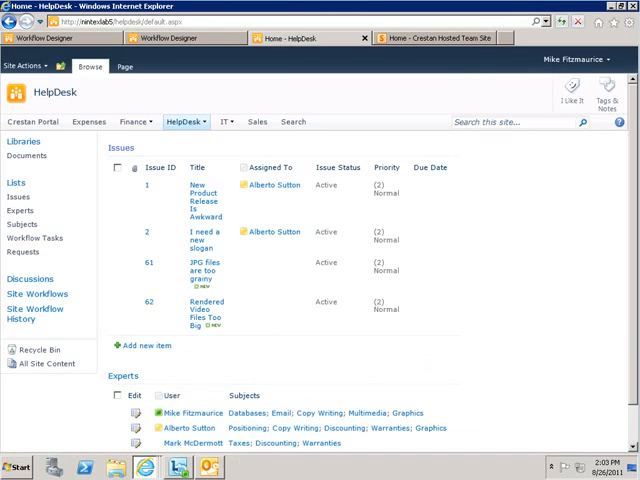
mouse_move(297, 288)
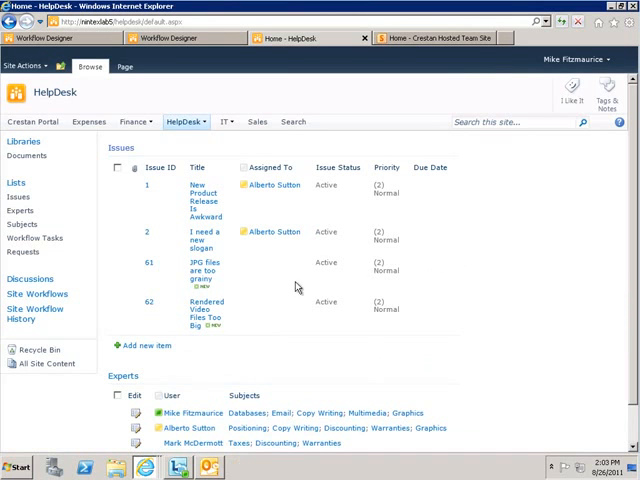
mouse_move(200, 243)
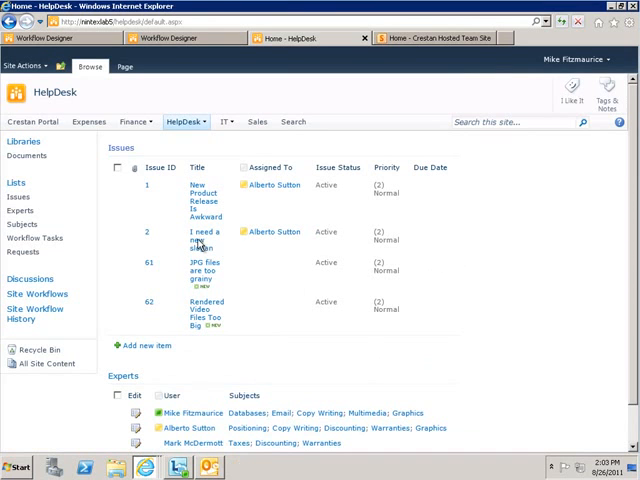
click(197, 232)
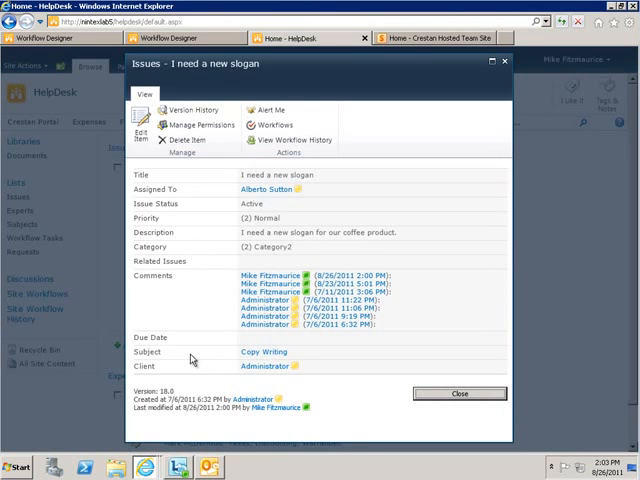
mouse_move(268, 362)
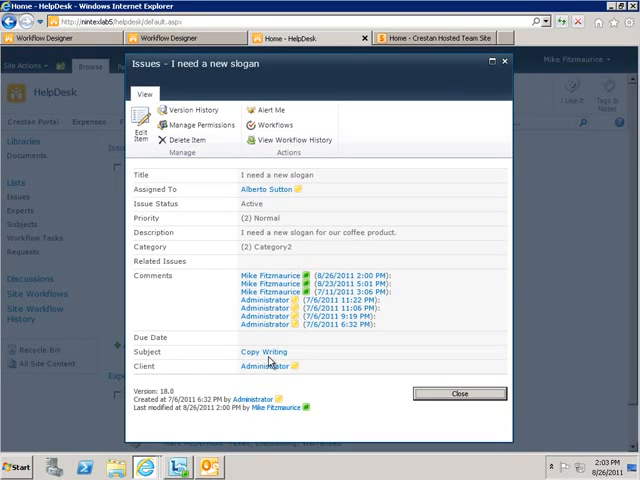
mouse_move(197, 201)
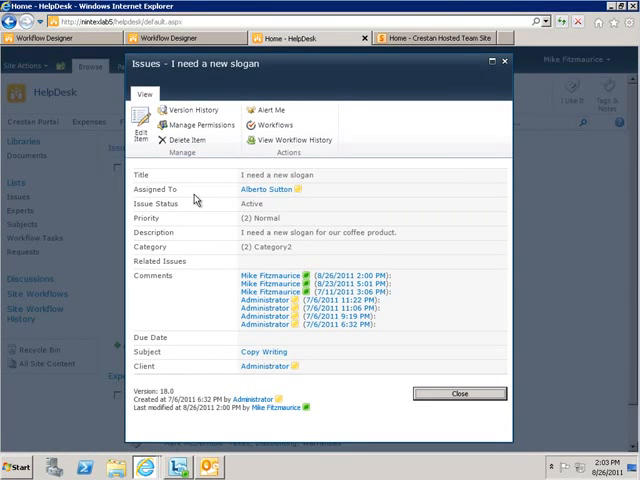
mouse_move(277, 200)
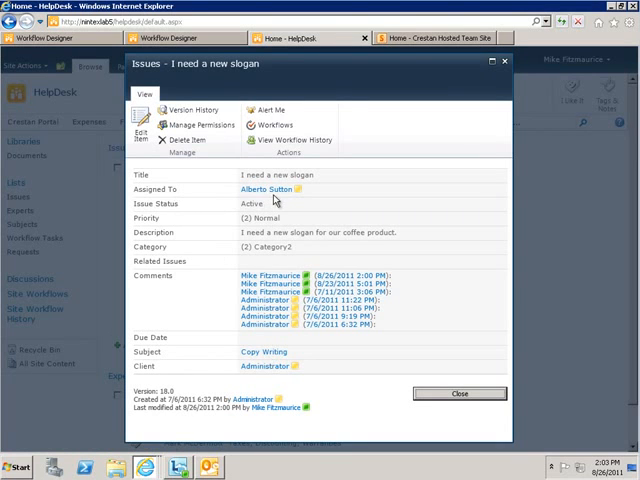
mouse_move(481, 394)
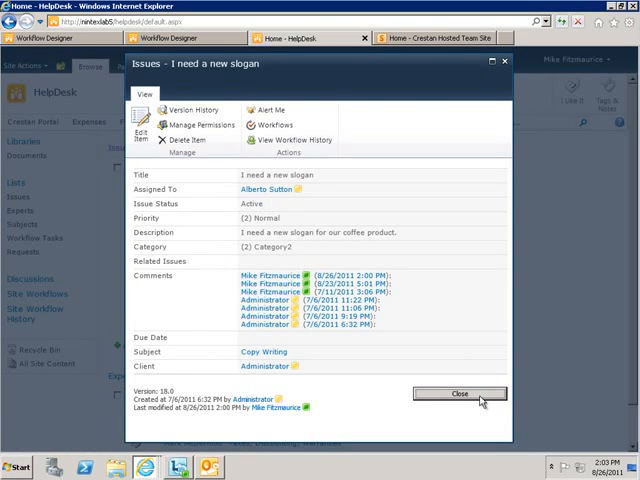
click(459, 393)
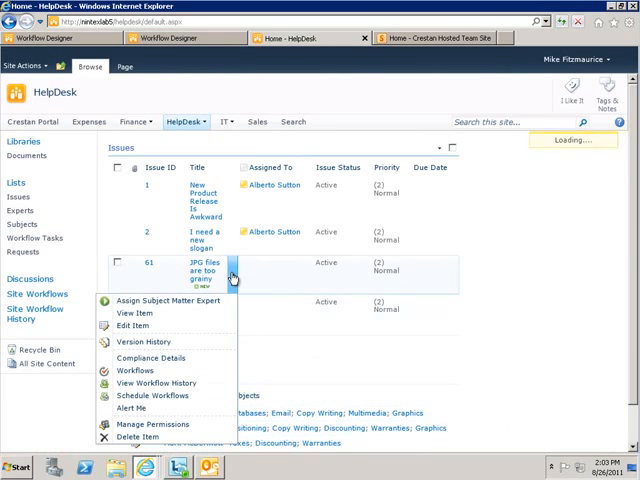
mouse_move(147, 327)
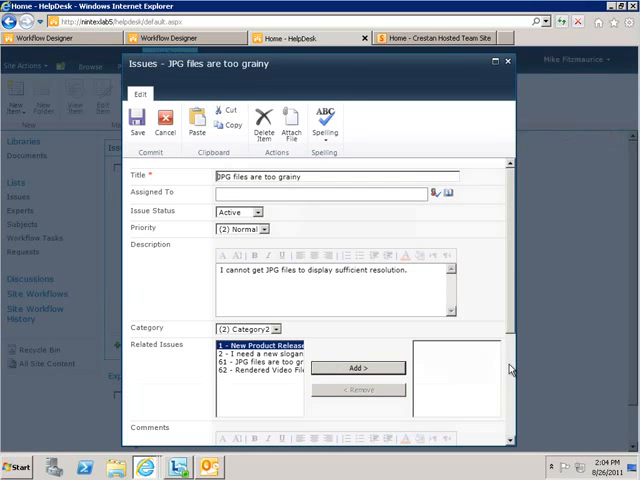
Choose Graphics as the issue's Subject and save the edit form.
scroll(down, 3)
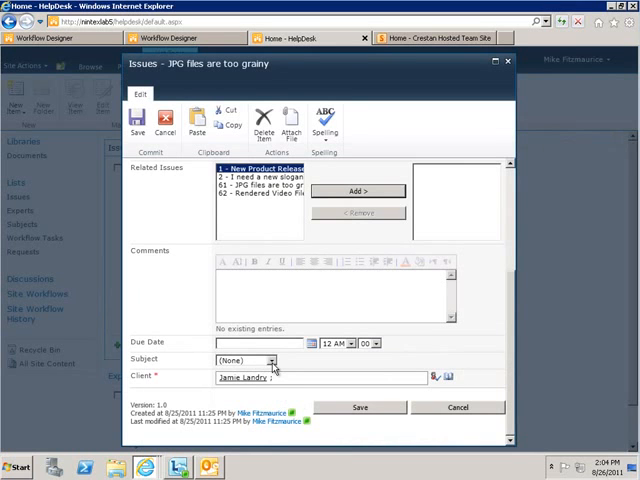
click(272, 360)
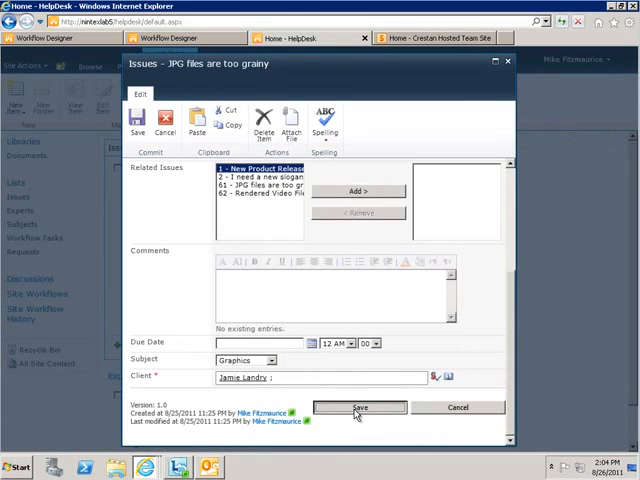
click(359, 407)
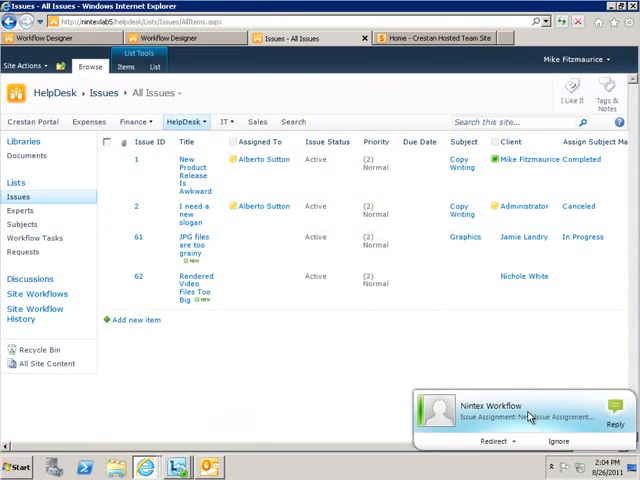
Reply 'Yes' to the Nintex Lync message, comment 'I'm lookin', and close the chat.
click(510, 412)
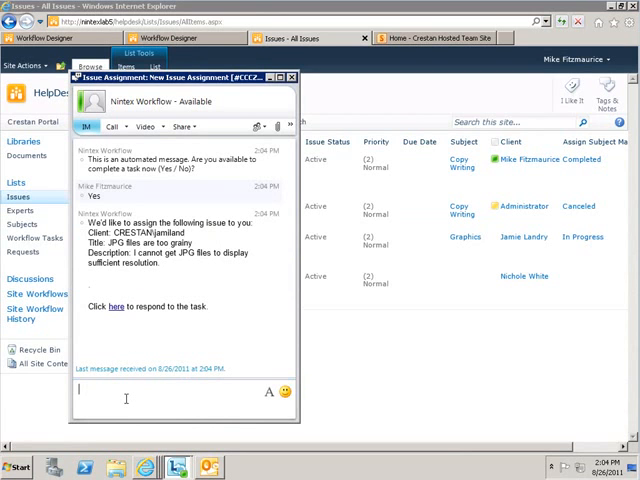
text(Yes)
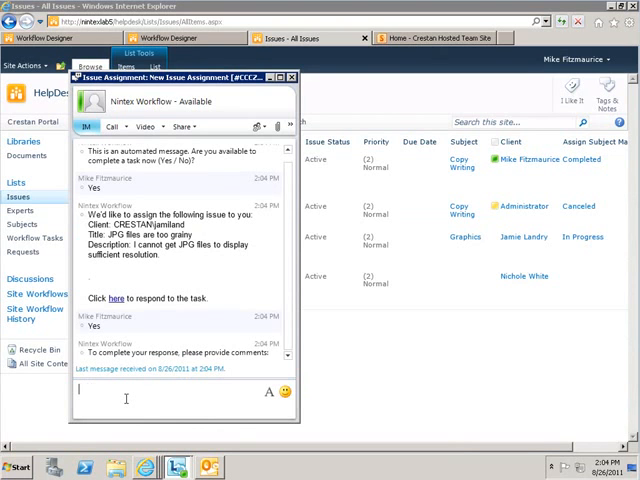
text(I'm lookin)
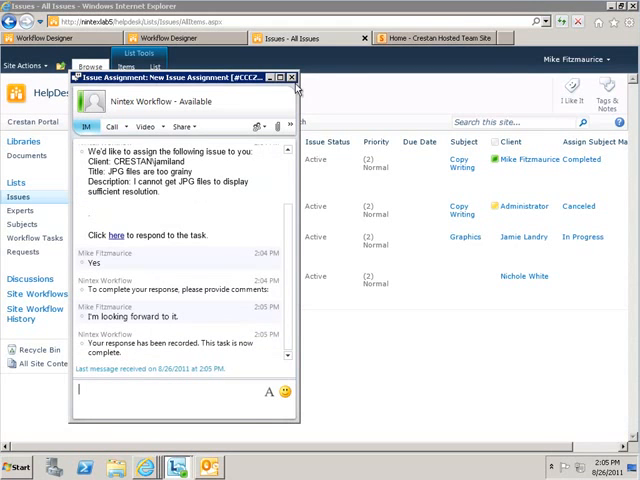
click(296, 75)
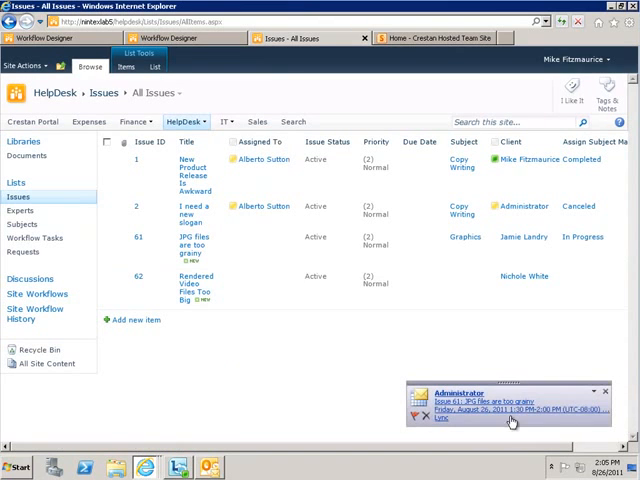
mouse_move(493, 430)
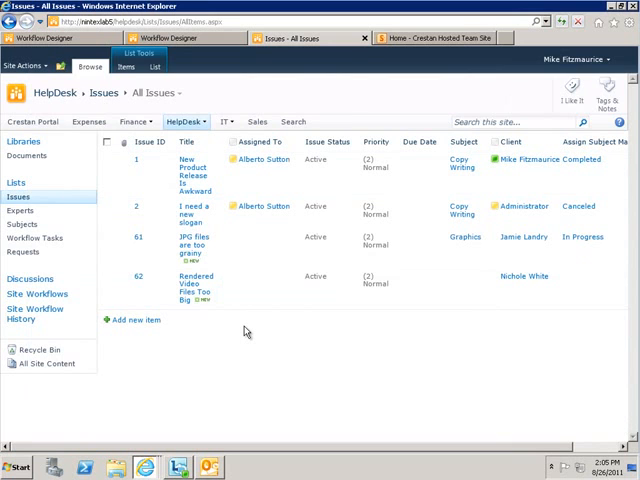
click(155, 67)
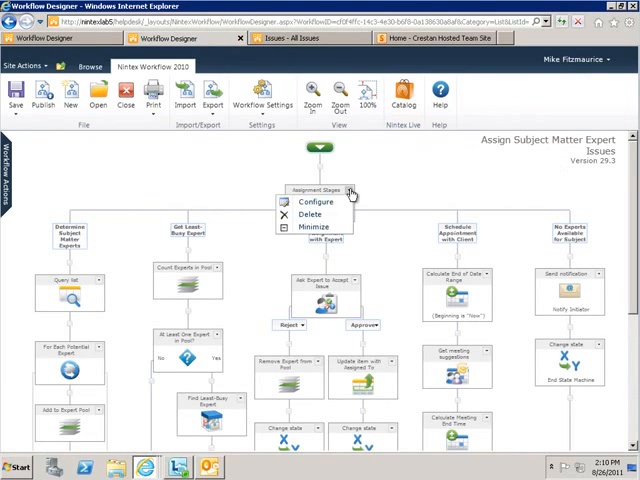
click(301, 204)
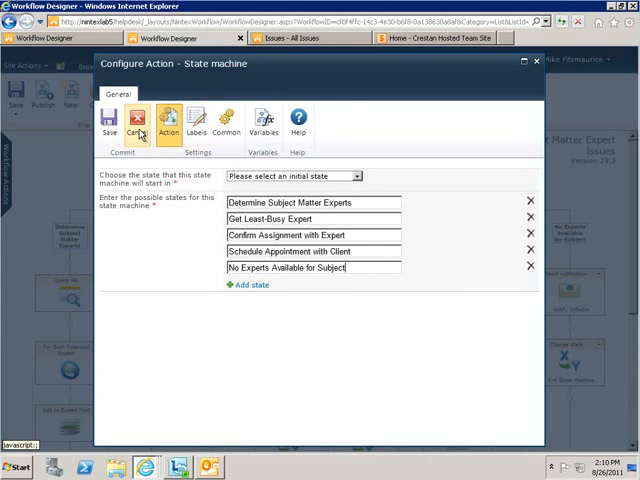
click(142, 115)
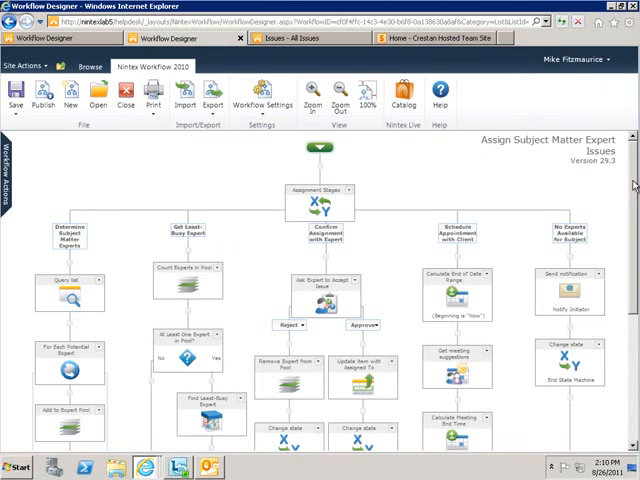
scroll(down, 3)
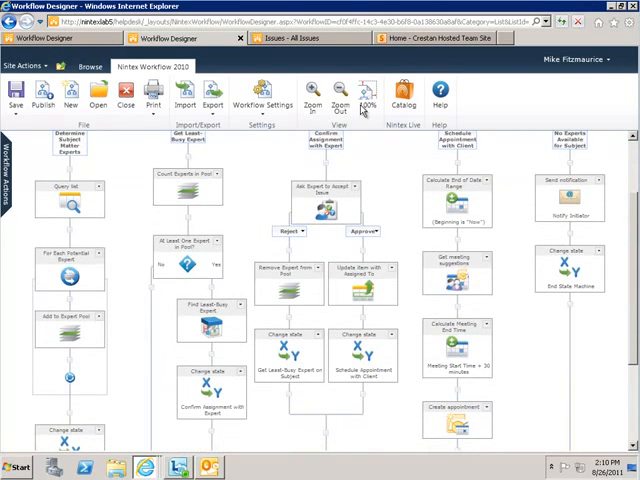
mouse_move(68, 205)
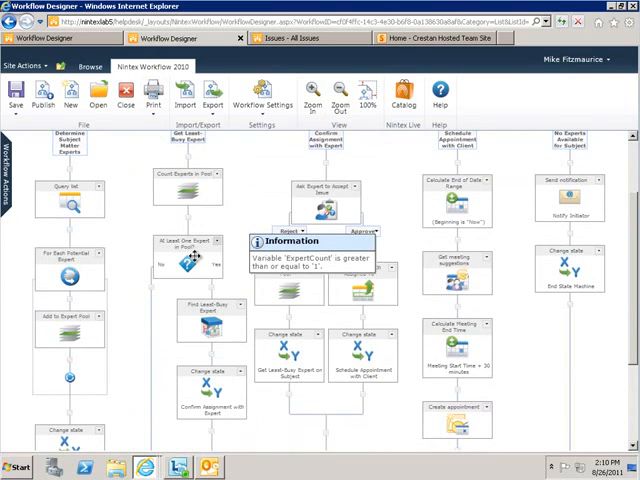
mouse_move(201, 302)
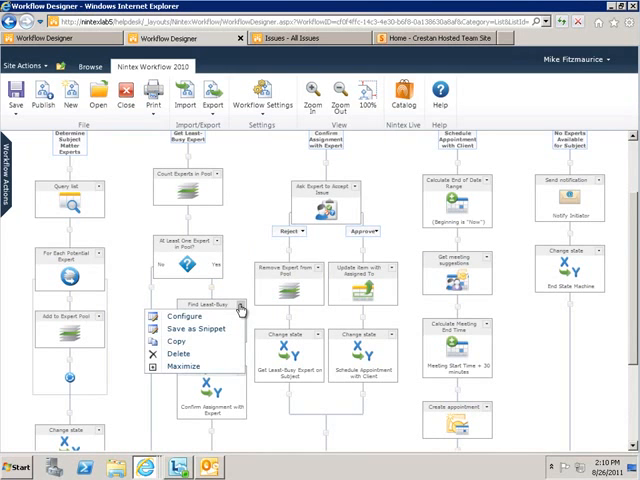
mouse_move(187, 374)
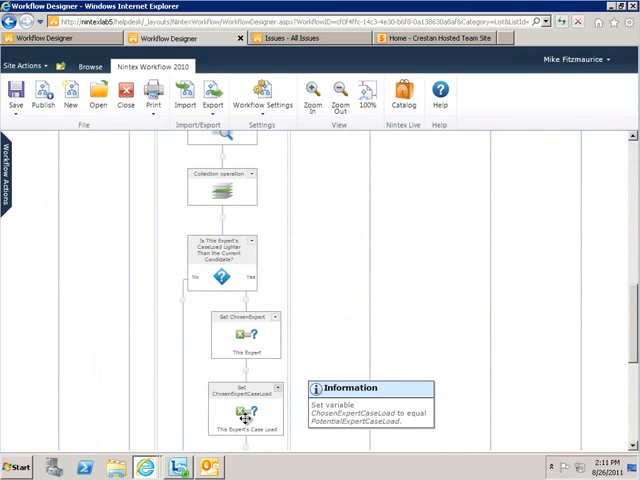
mouse_move(237, 415)
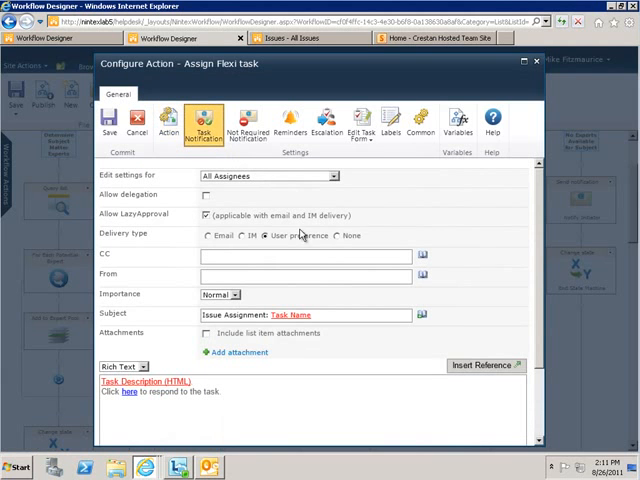
mouse_move(147, 215)
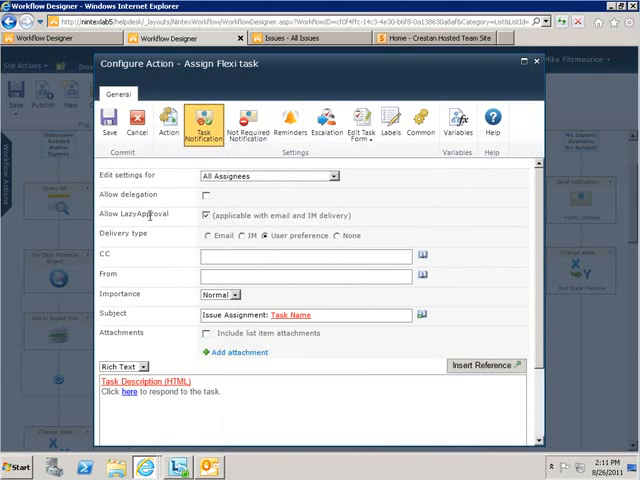
Cancel the Configure Action - Assign Flexi task dialog without saving.
double_click(147, 213)
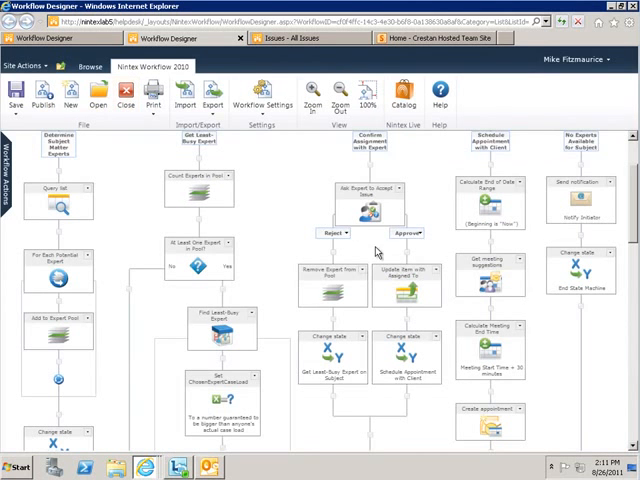
mouse_move(483, 262)
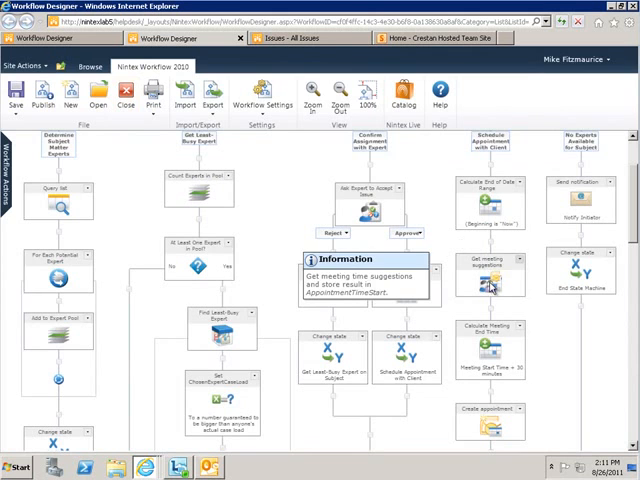
double_click(496, 284)
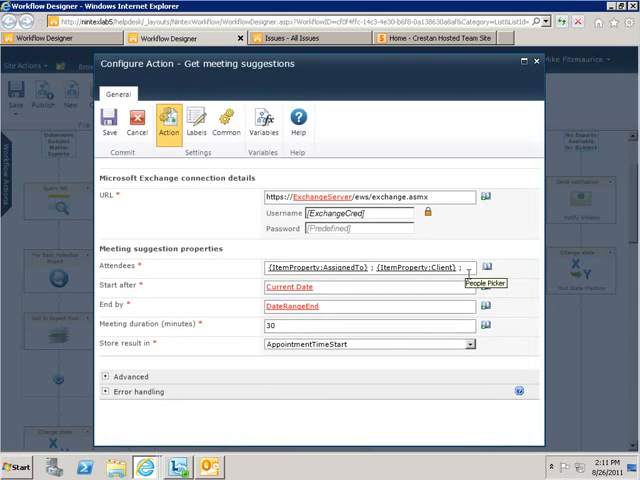
mouse_move(363, 293)
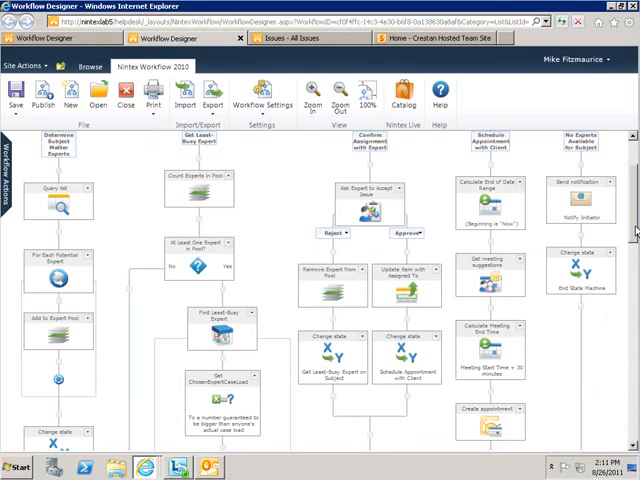
Open the Create appointment action's configuration showing its Exchange appointment details.
scroll(down, 3)
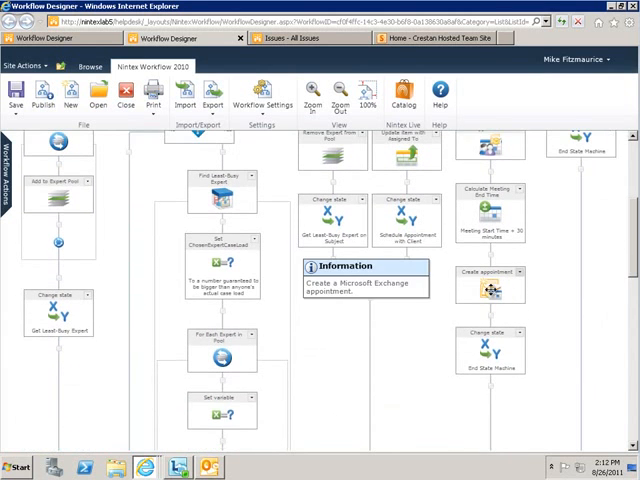
double_click(491, 280)
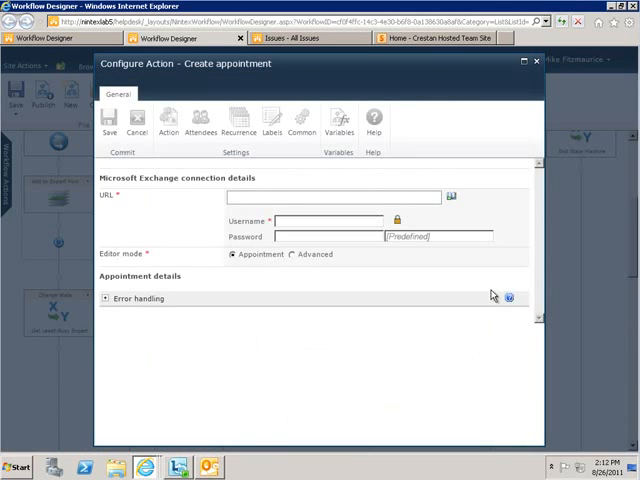
click(168, 120)
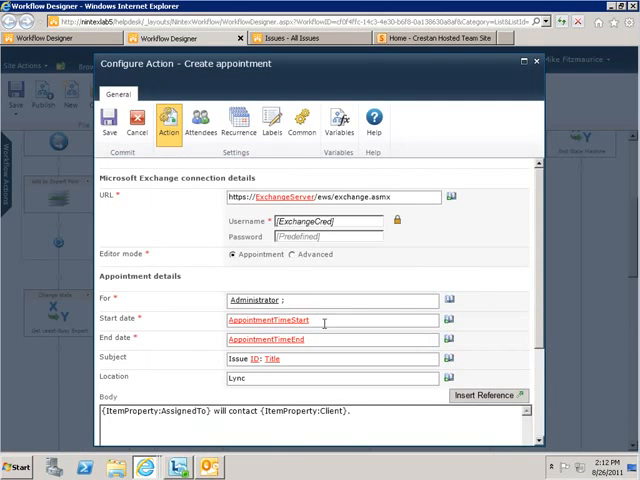
mouse_move(345, 400)
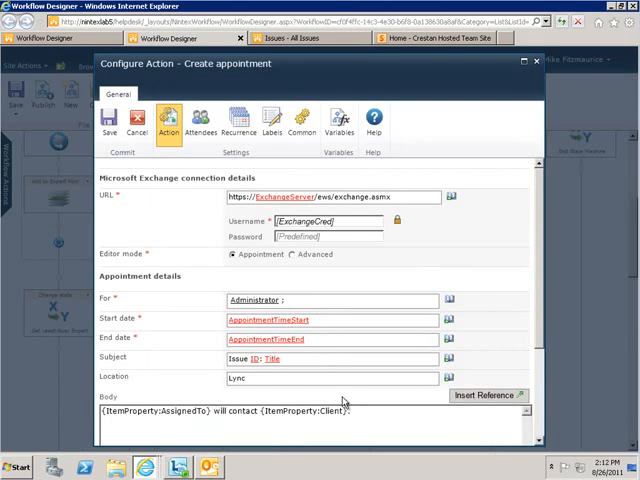